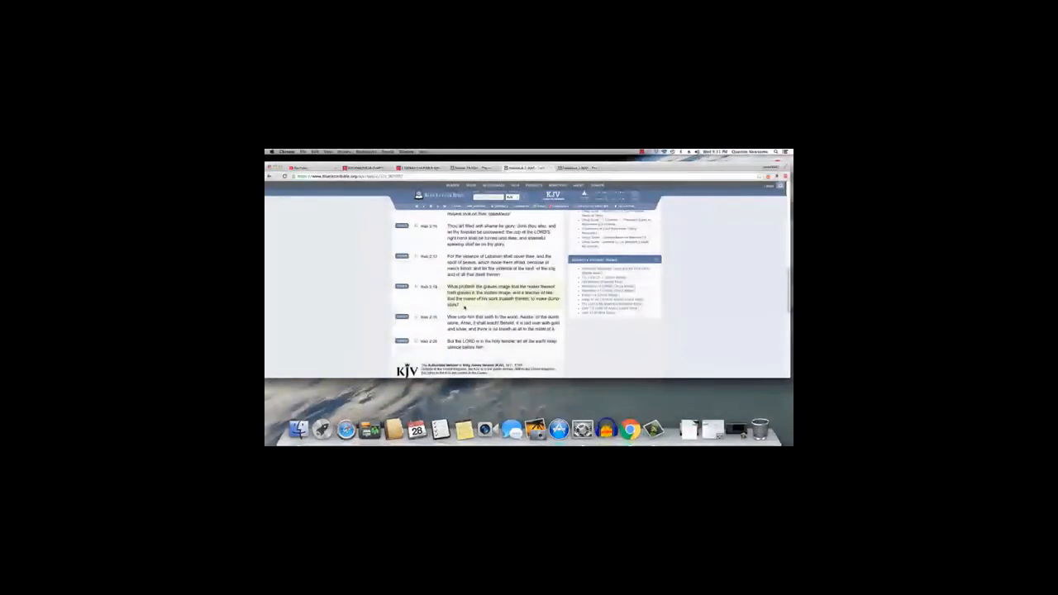
pyautogui.scroll(3)
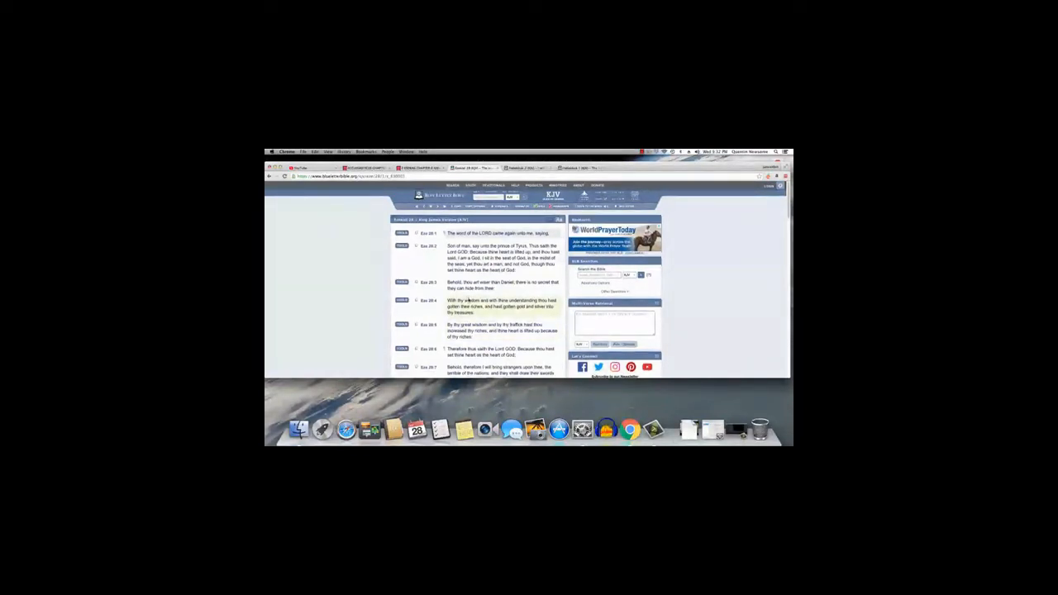
pyautogui.scroll(-3)
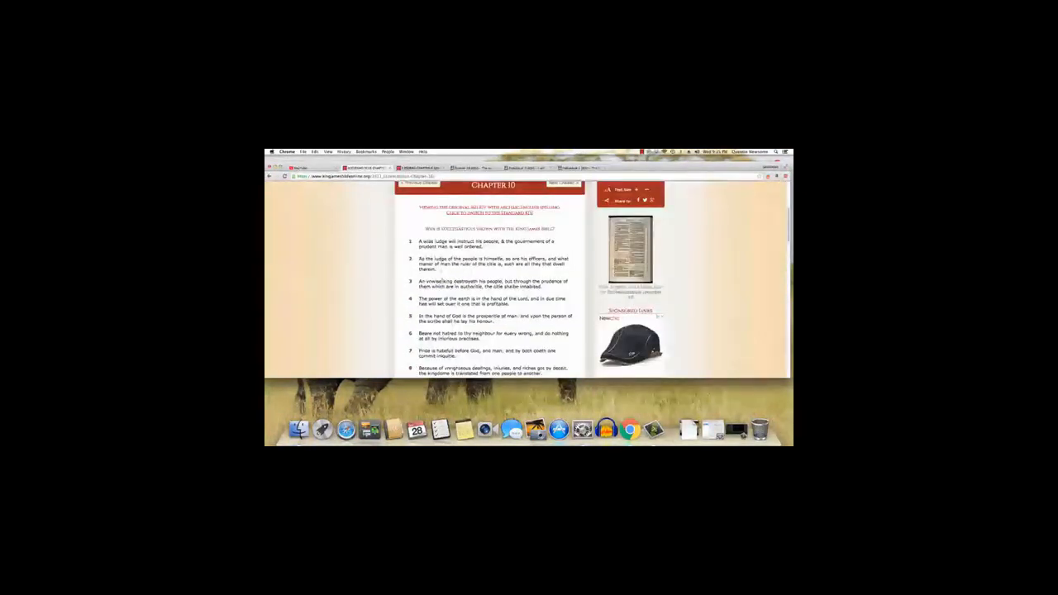
pyautogui.scroll(-3)
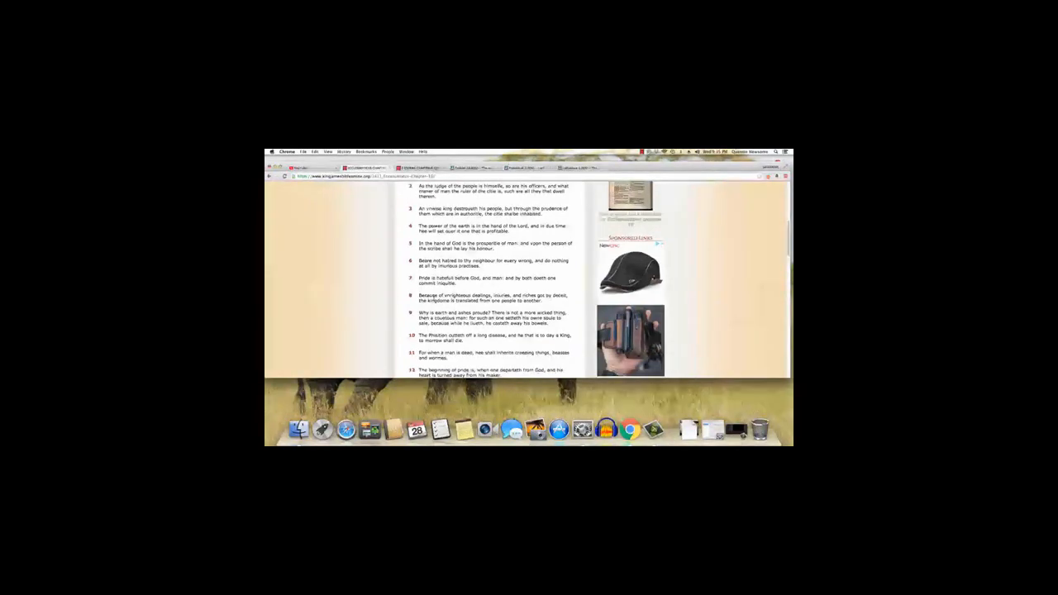
pyautogui.scroll(3)
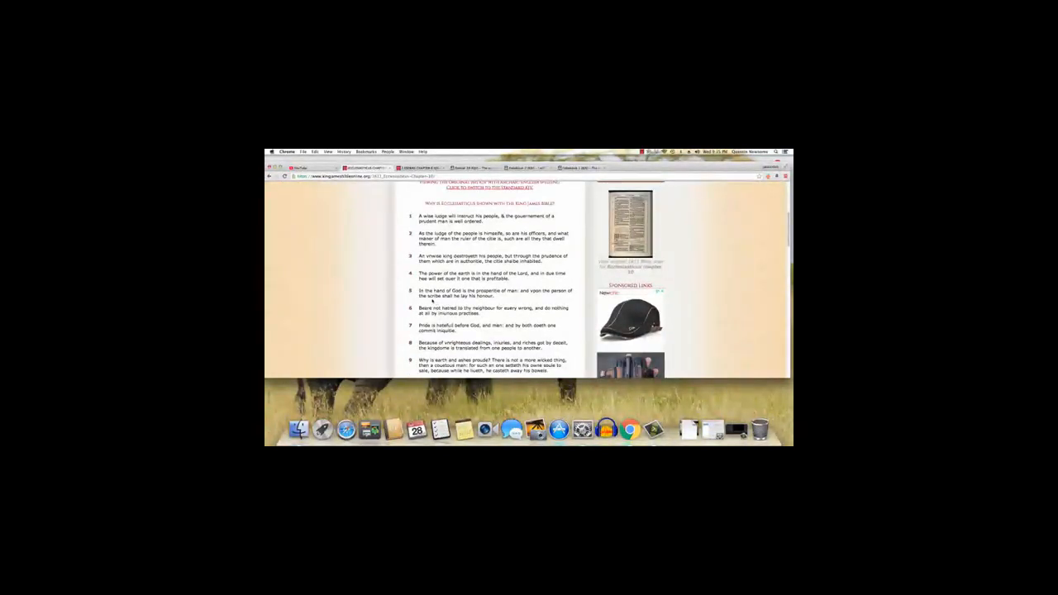
pyautogui.scroll(-3)
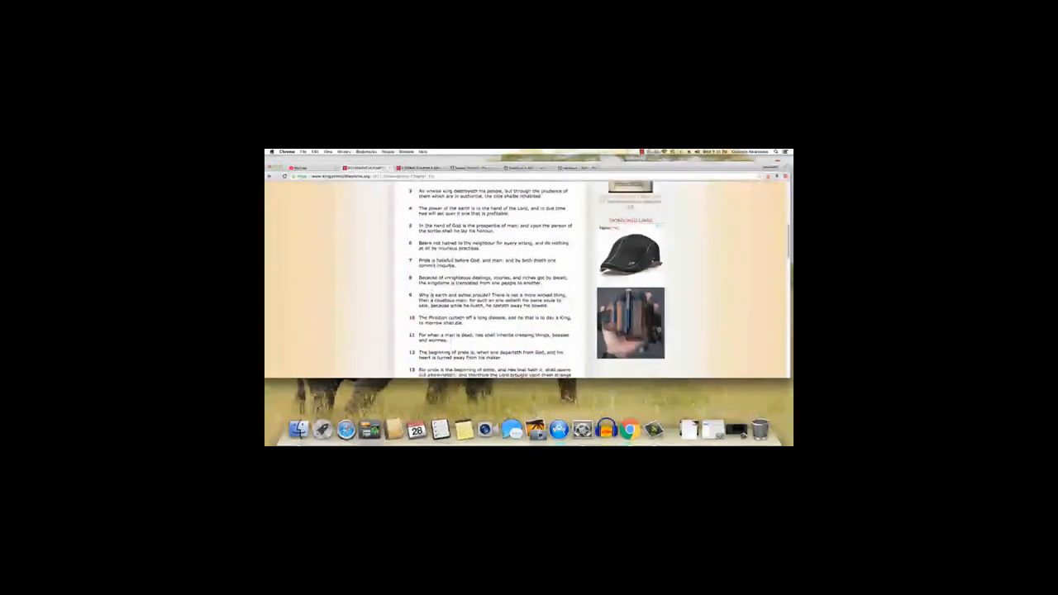